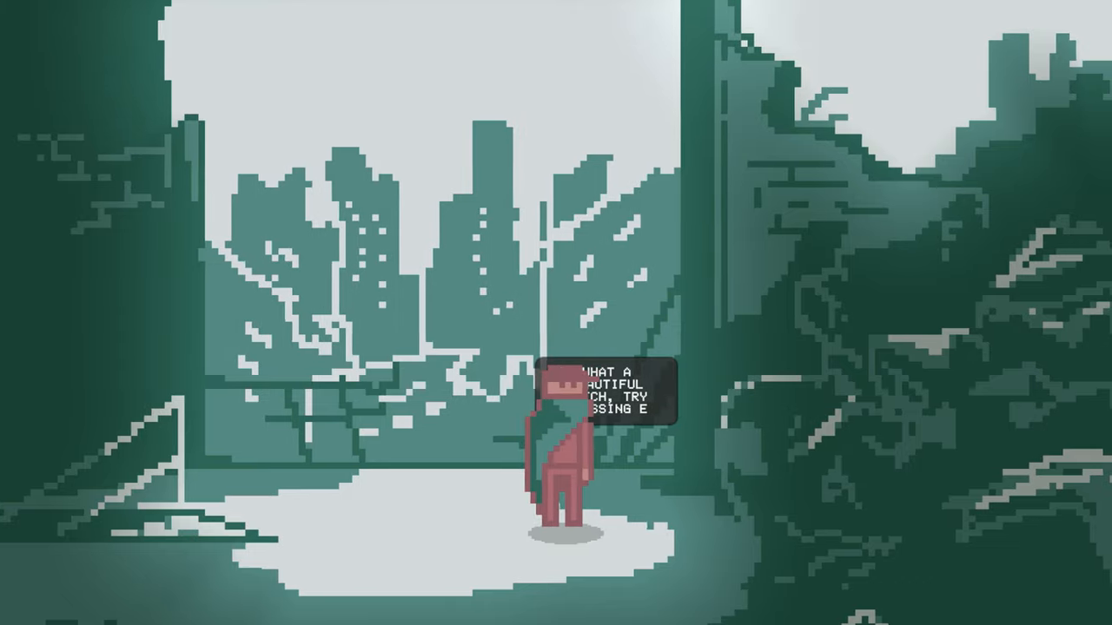
# Switch the character from the overgrown ruins to the intact pink street with the storefront.
pyautogui.press('e')
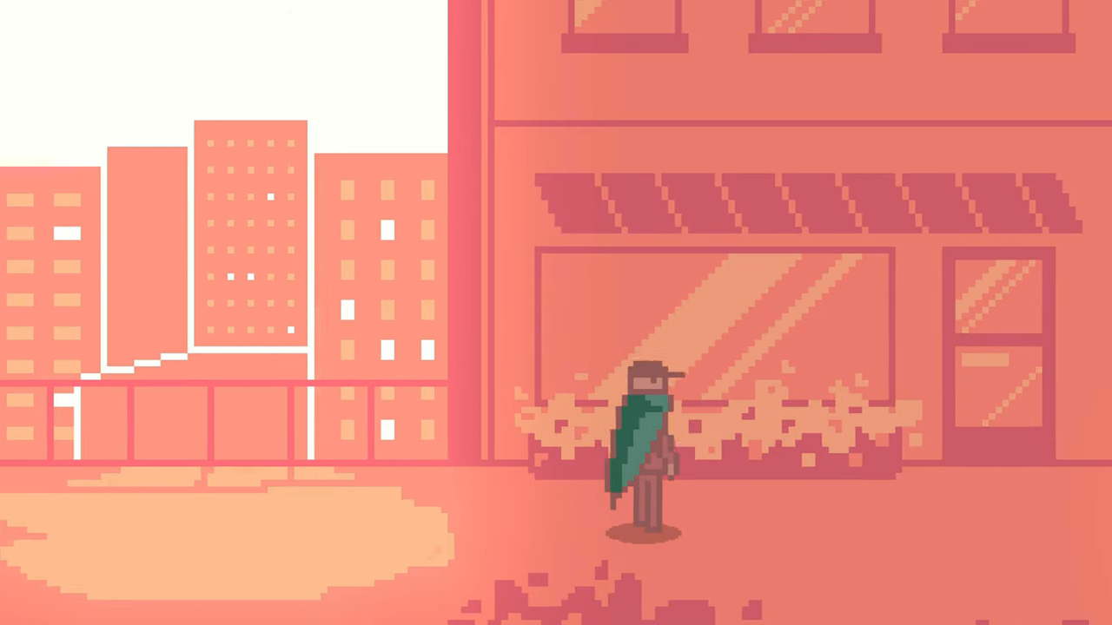